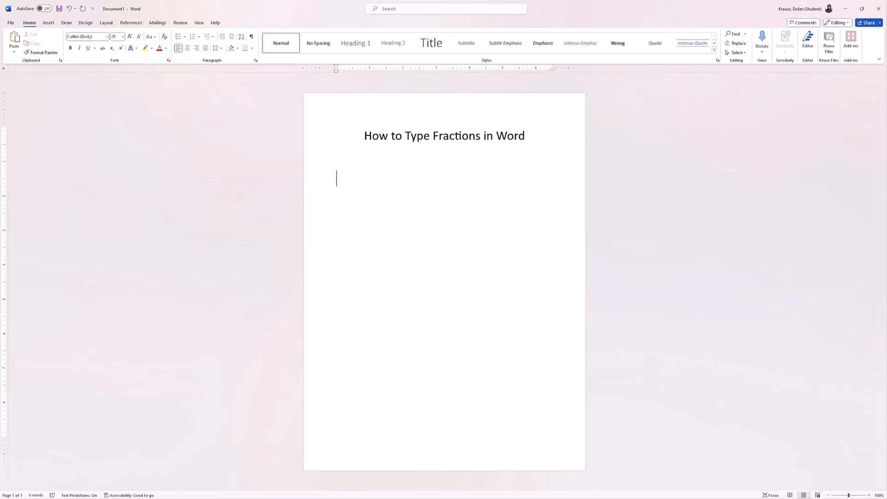
- Type 1/2 below the title so AutoCorrect turns it into ½
text(1/)
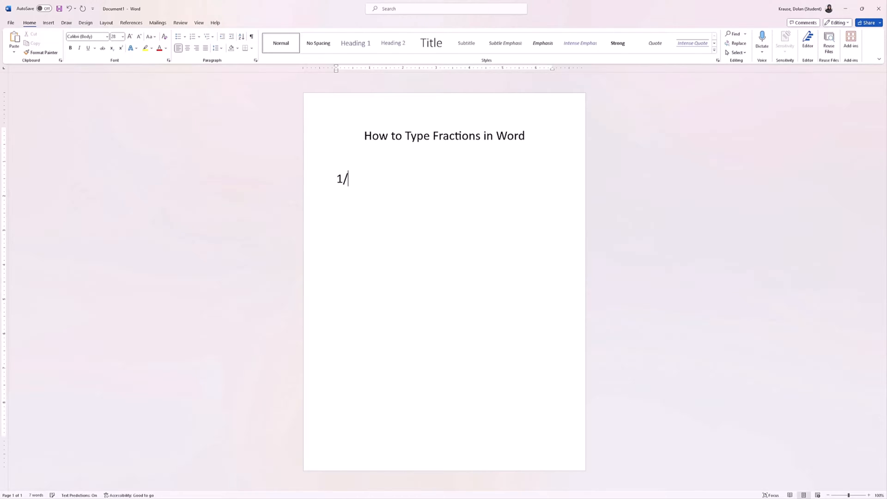
text(2)
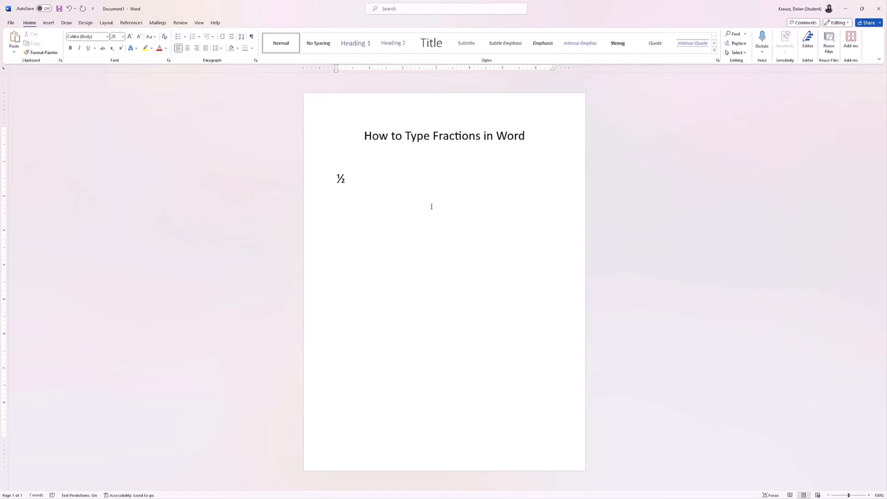
- Place the cursor right after the ½ fraction to start a new line
click(348, 179)
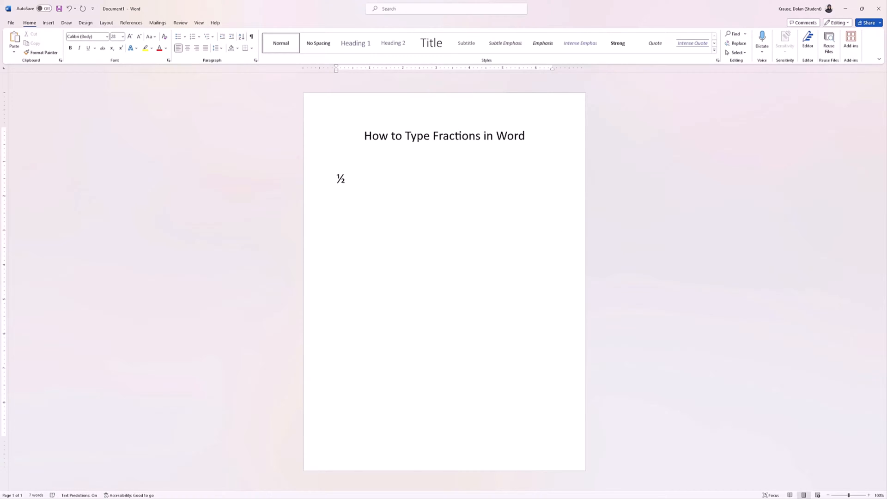
mouse_move(794, 348)
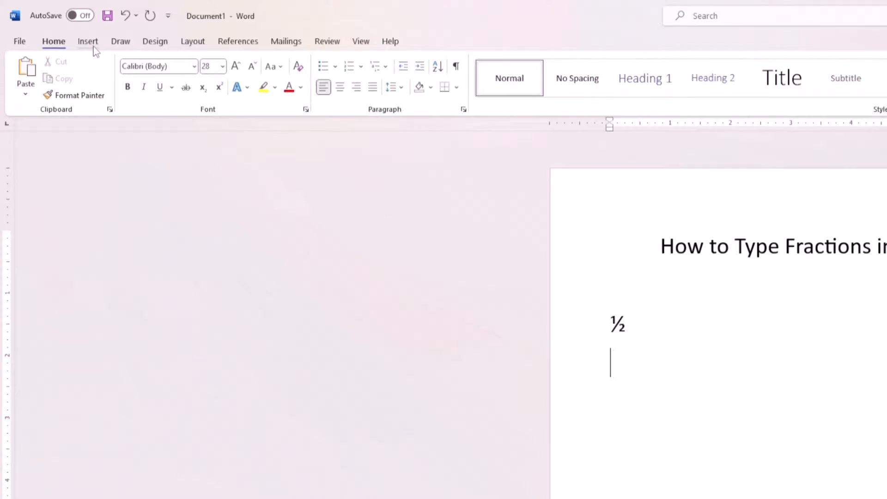
- Open the Symbol dialog from Insert > Symbol > More Symbols
click(88, 40)
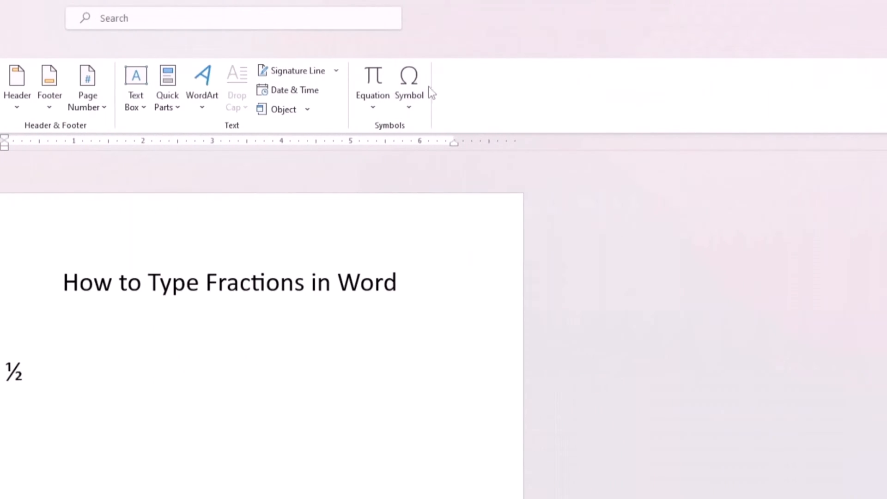
click(409, 85)
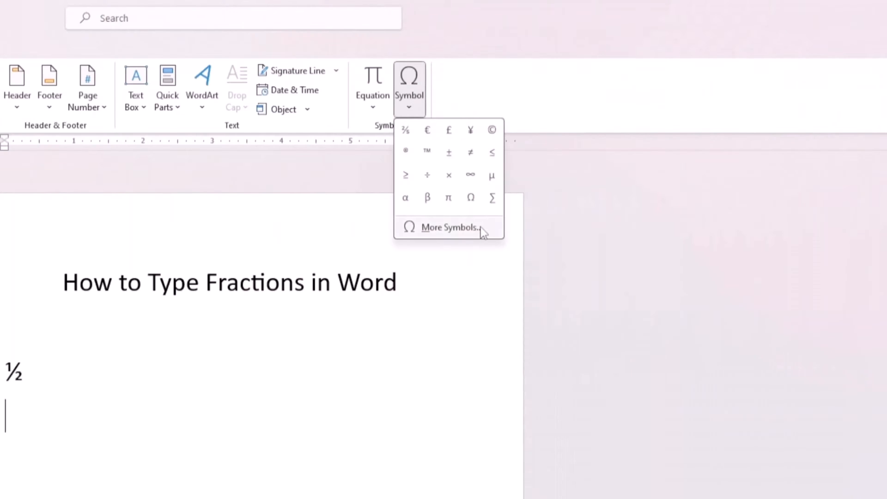
click(448, 227)
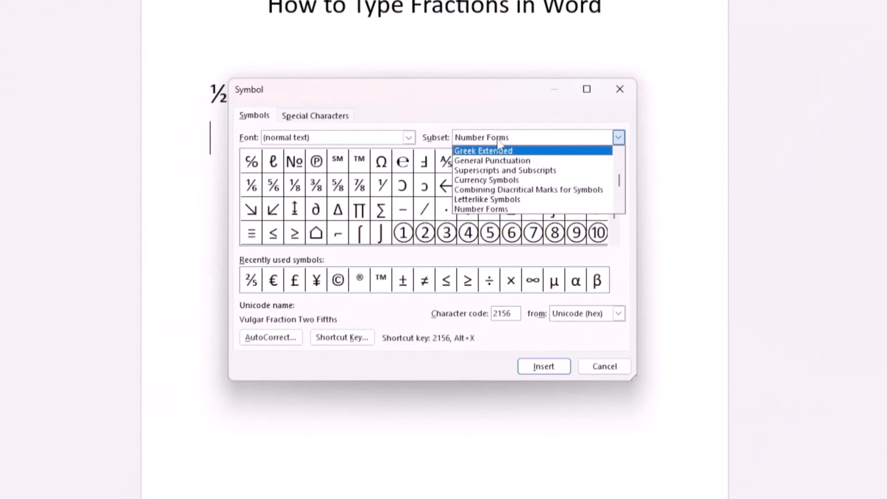
- Insert the ⅗ fraction from the Number Forms subset below ½
click(481, 209)
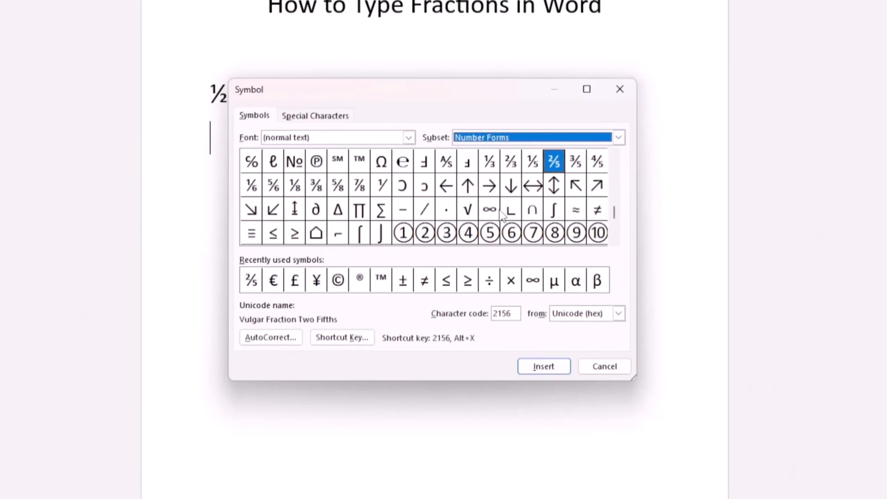
mouse_move(520, 178)
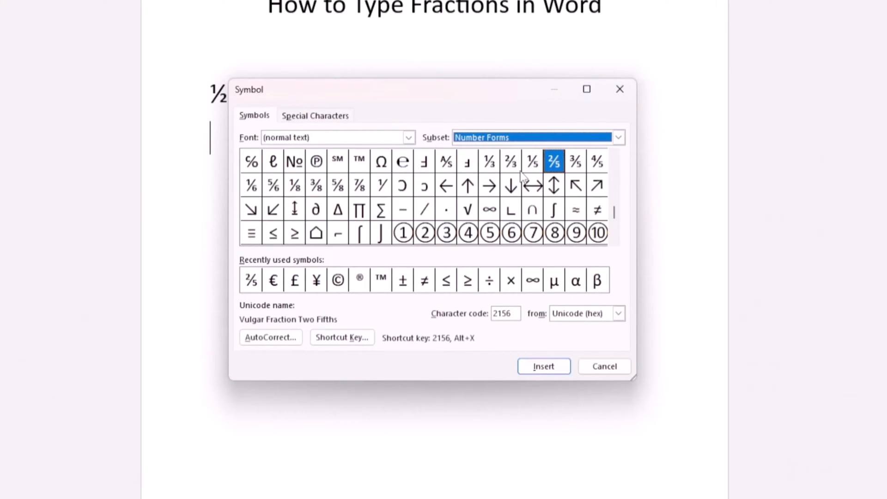
click(575, 162)
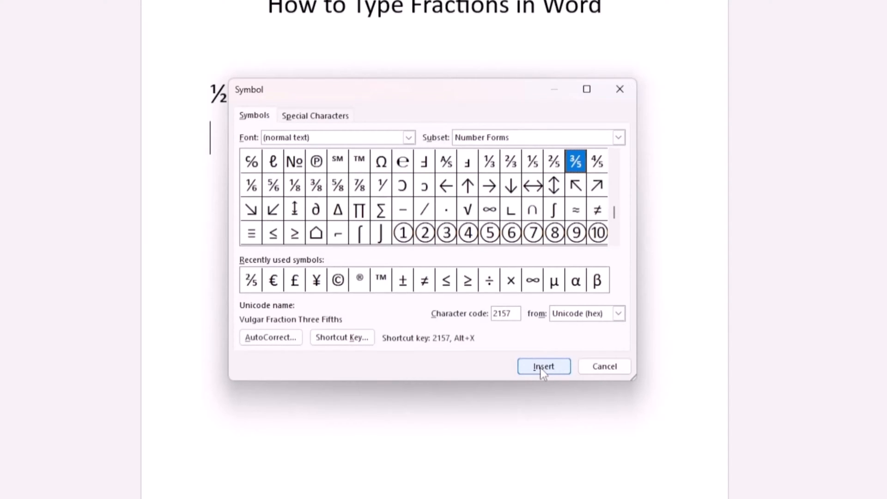
click(543, 366)
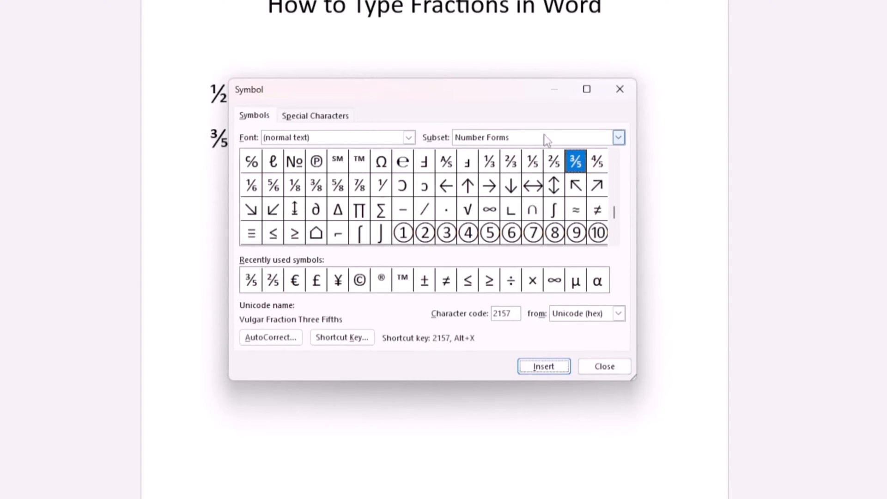